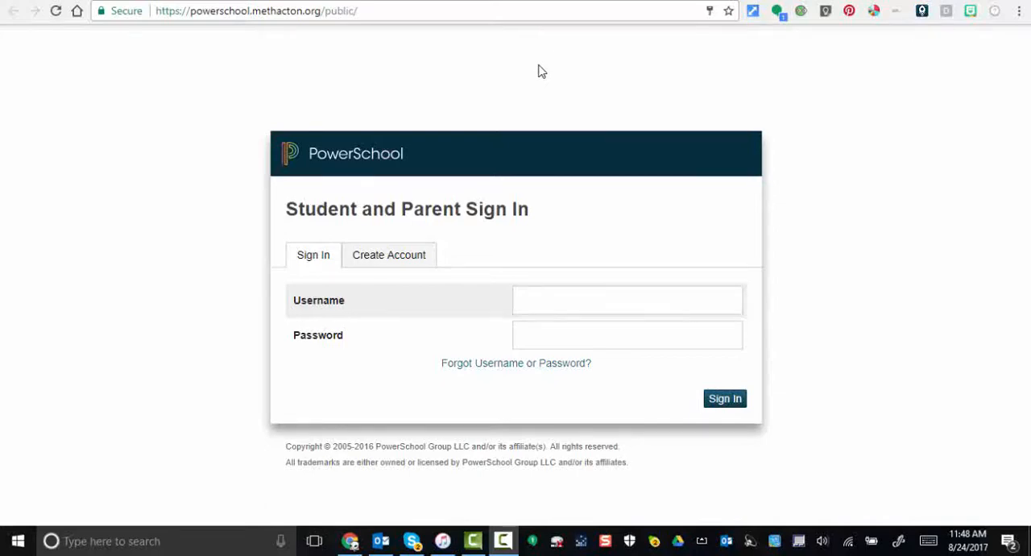
pyautogui.moveTo(435, 91)
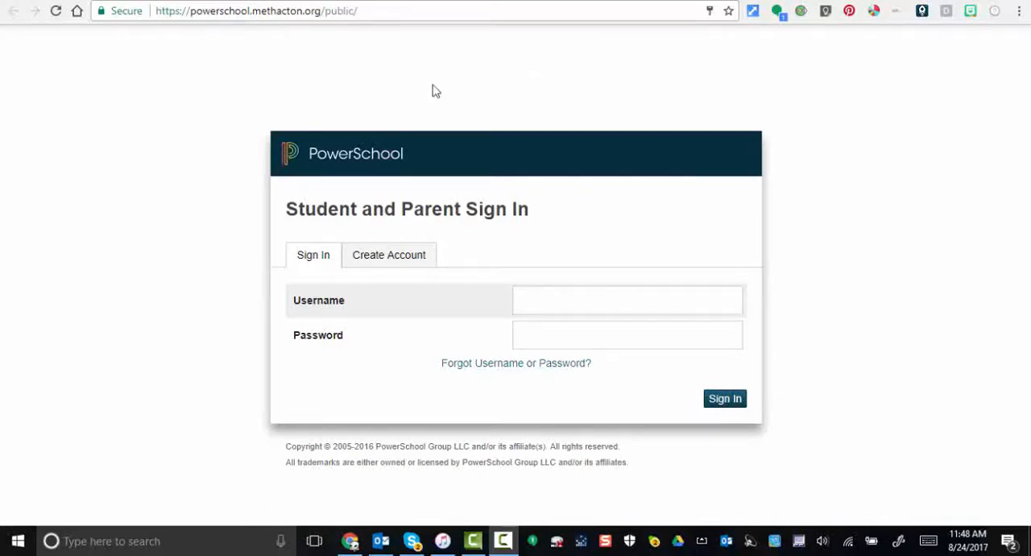
pyautogui.moveTo(380, 125)
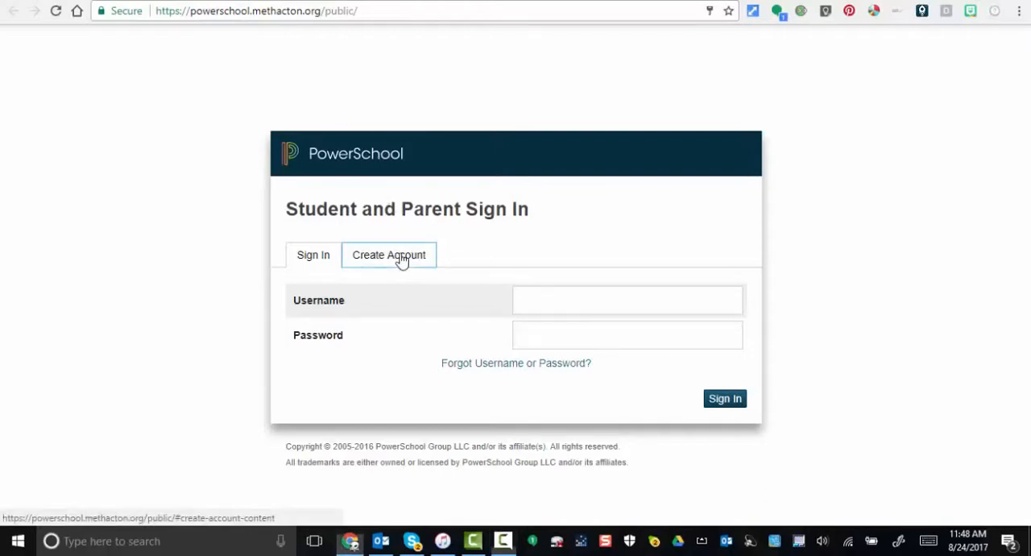
# - Switch the sign-in page to the Create an Account section for parents
pyautogui.click(388, 255)
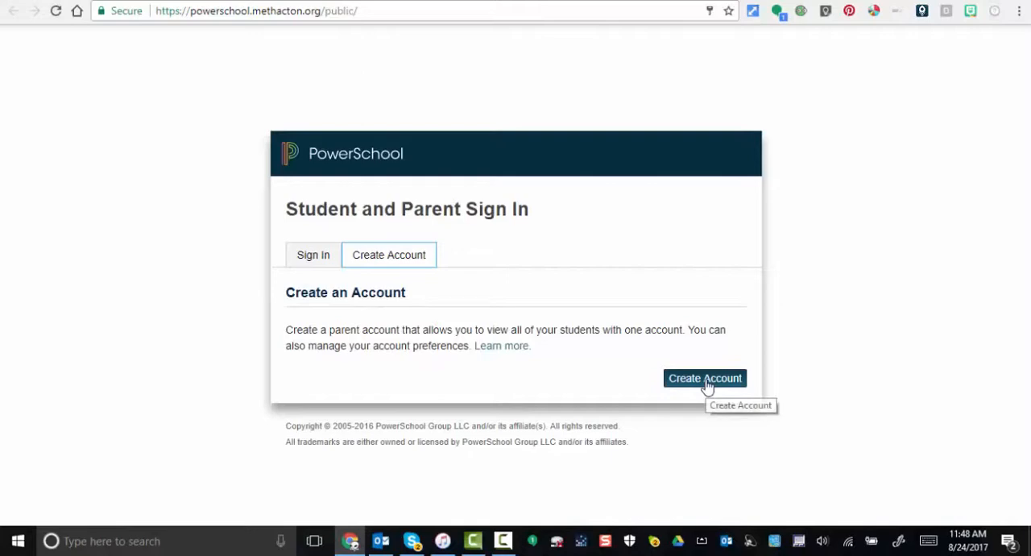
# - Open the blank Create Parent Account form and look through its parent and student-linking sections
pyautogui.click(705, 377)
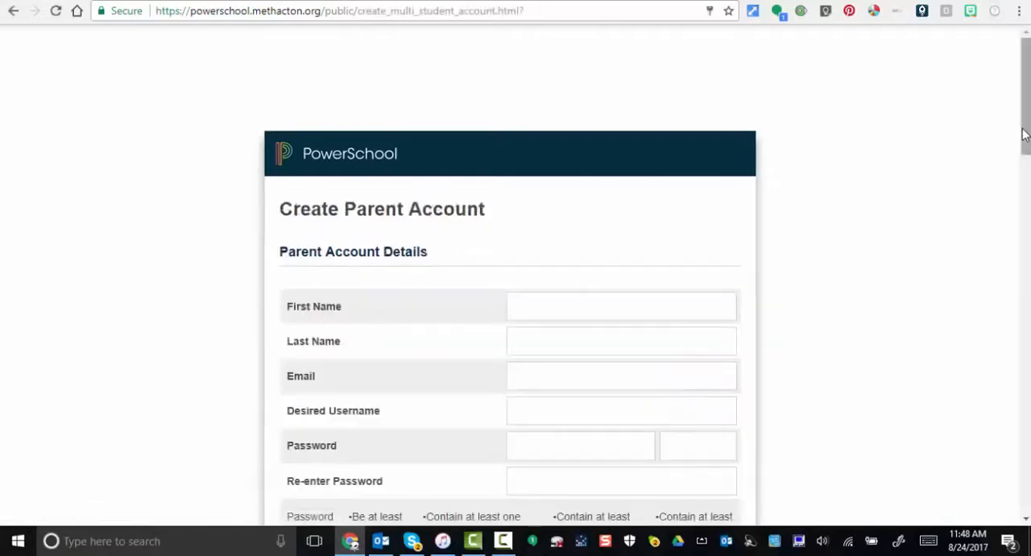
pyautogui.scroll(-3)
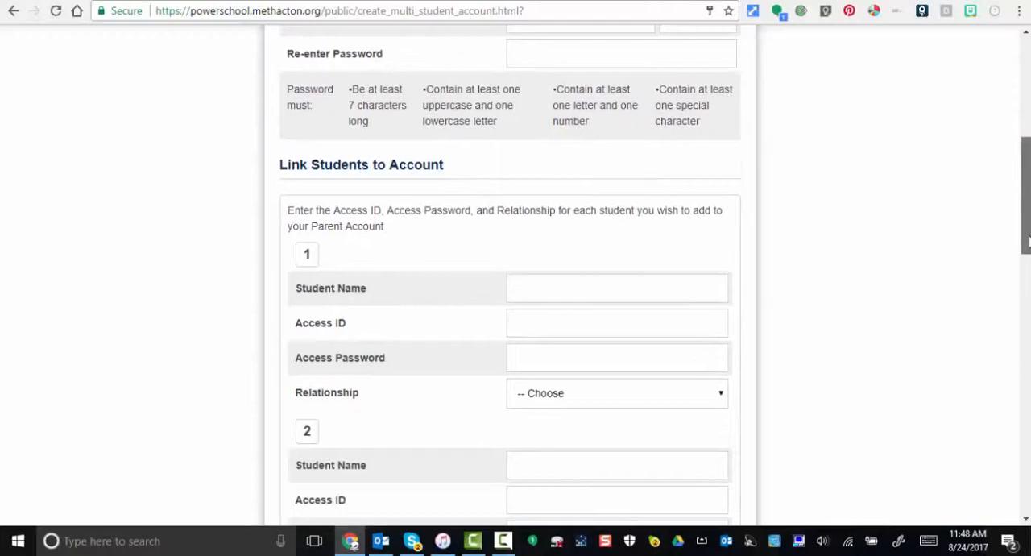
pyautogui.scroll(-3)
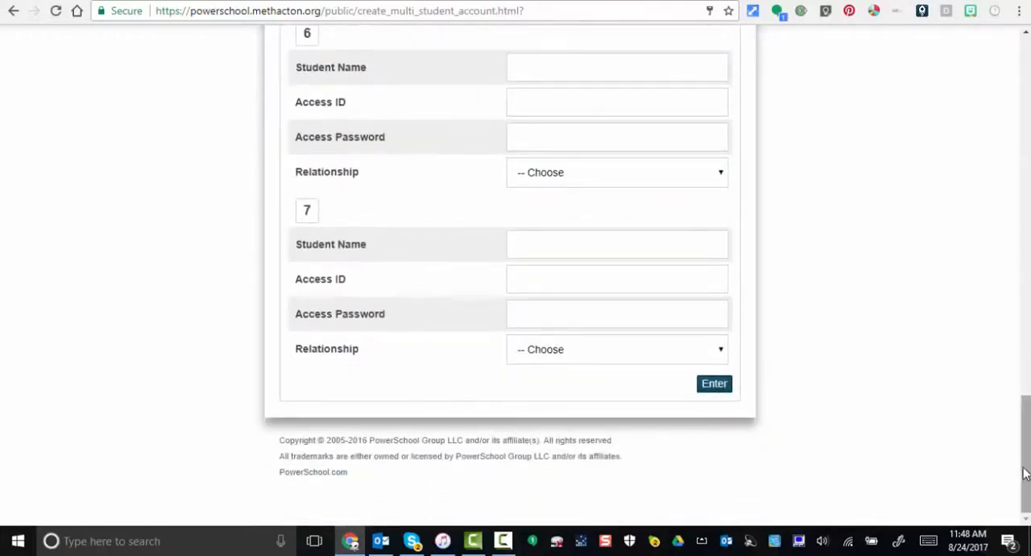
# - Return to the sign-in page and fill in the username testparent with its password
pyautogui.click(14, 11)
pyautogui.write('tes')
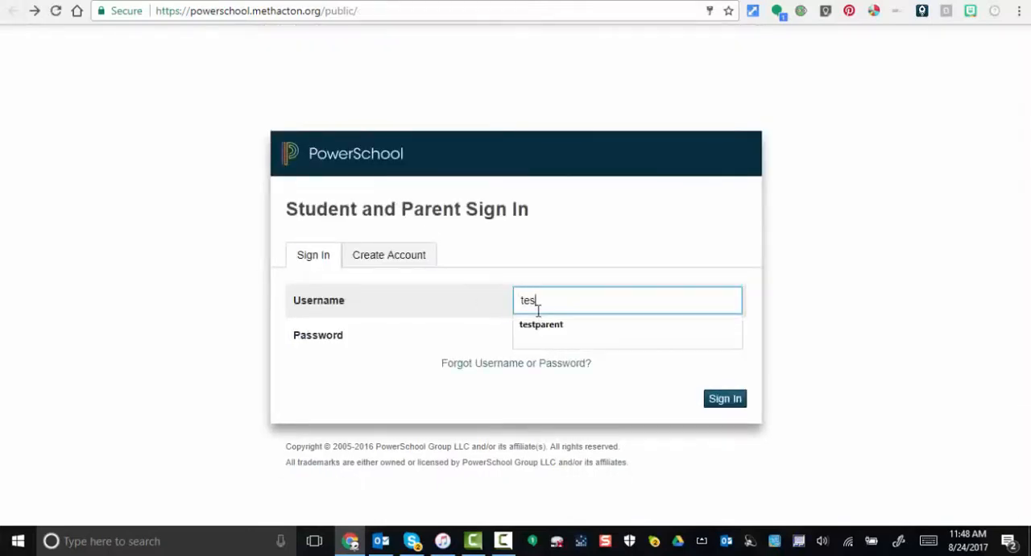
pyautogui.click(540, 324)
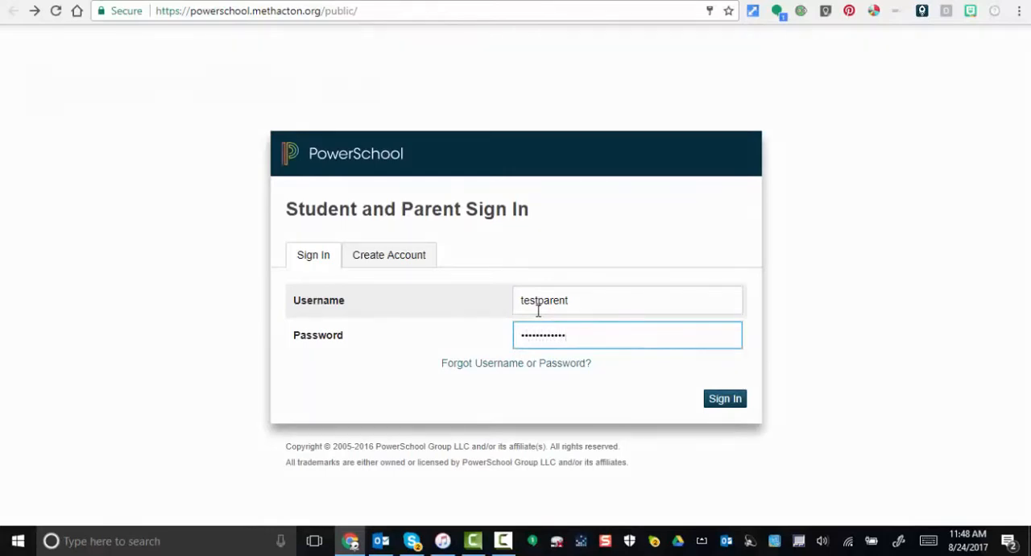
# - Sign in as the parent and review the Attendance By Class table of courses and teachers
pyautogui.click(724, 398)
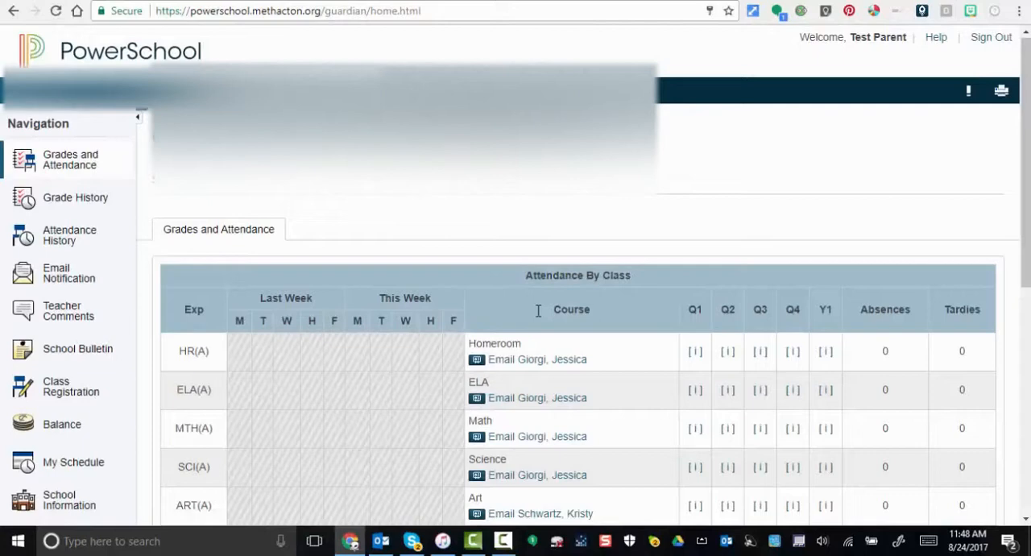
pyautogui.moveTo(31, 115)
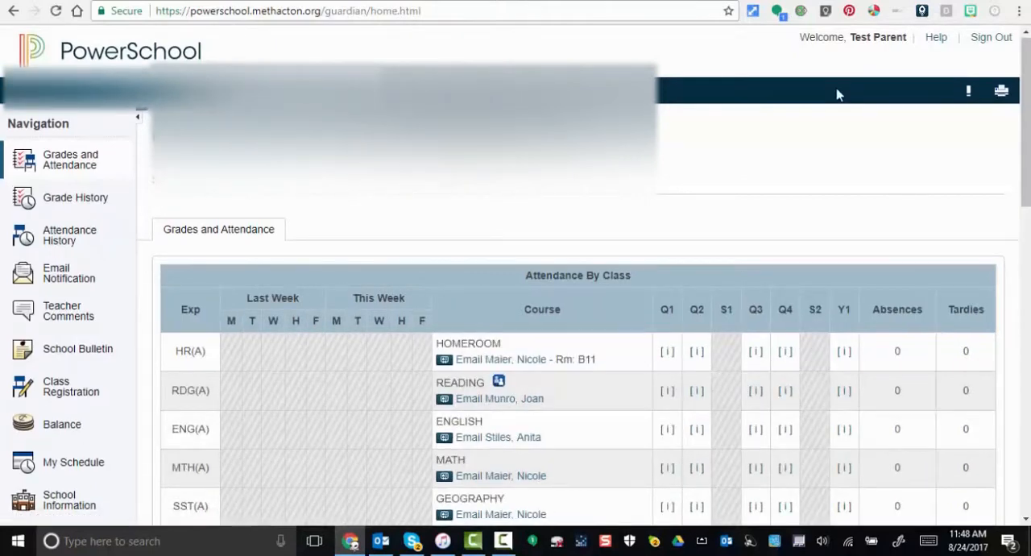
pyautogui.scroll(-3)
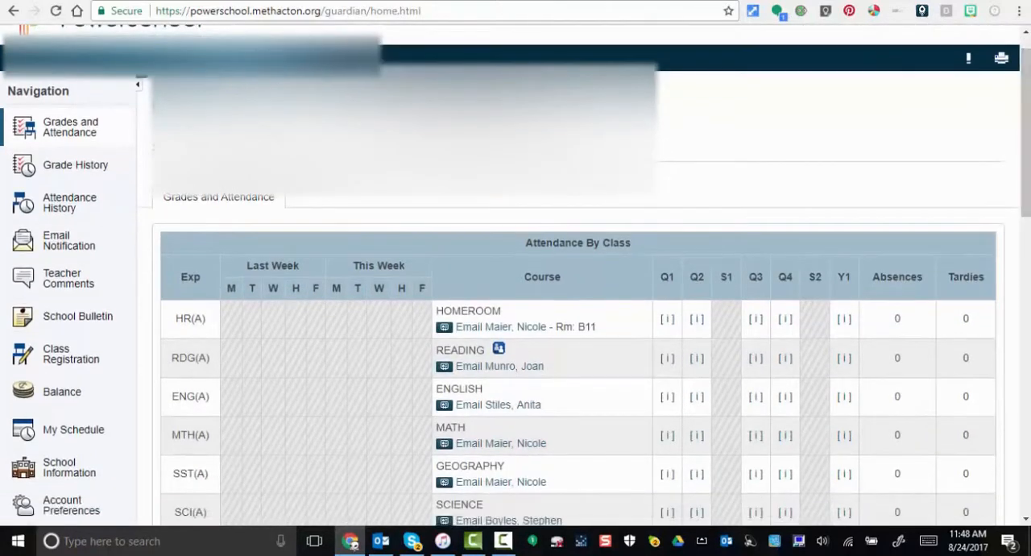
pyautogui.moveTo(495, 424)
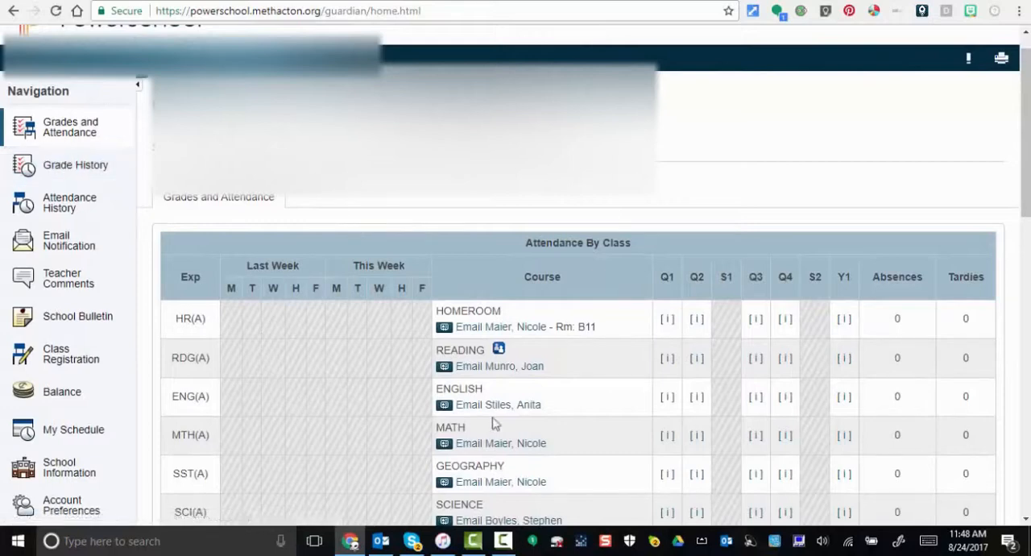
pyautogui.moveTo(170, 477)
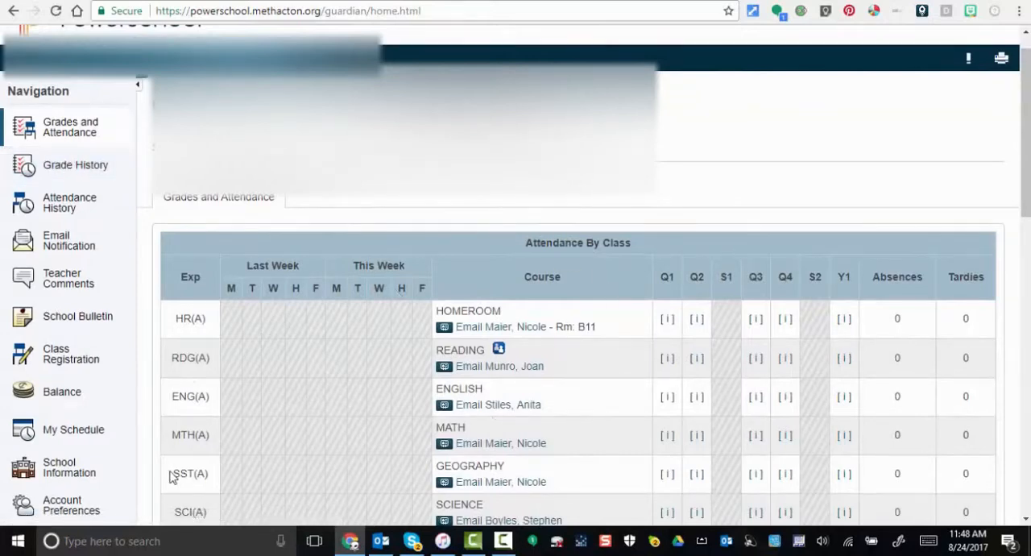
pyautogui.moveTo(512, 264)
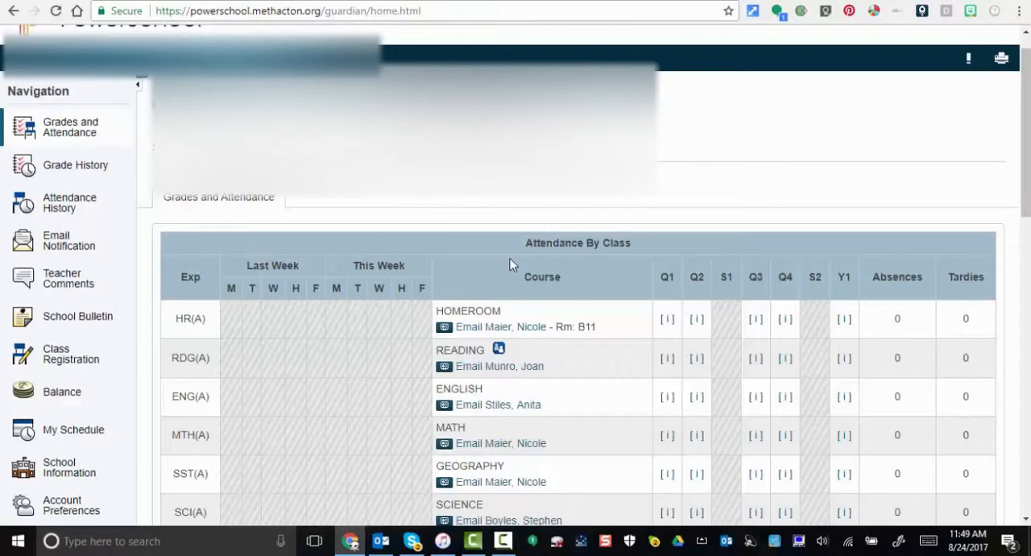
pyautogui.moveTo(664, 312)
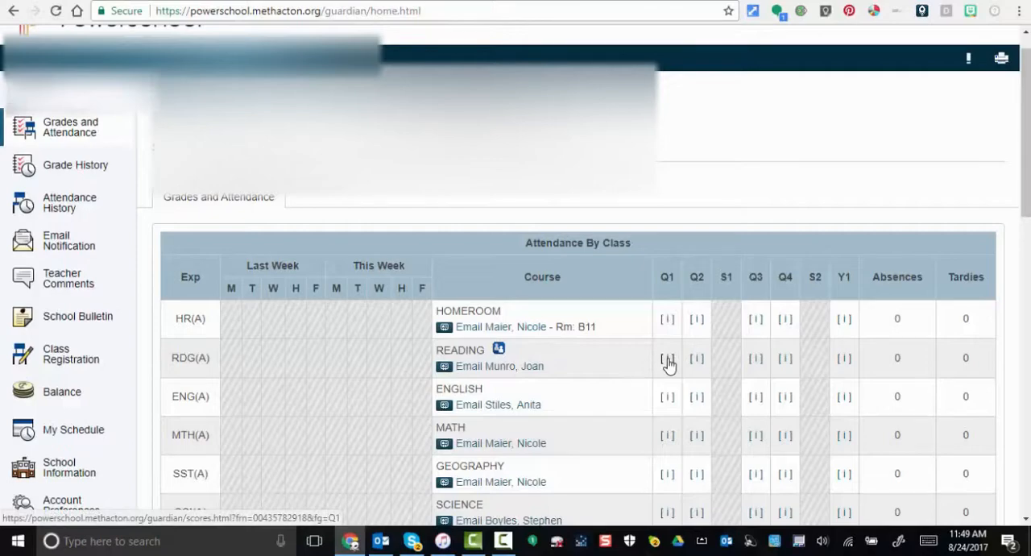
pyautogui.click(667, 358)
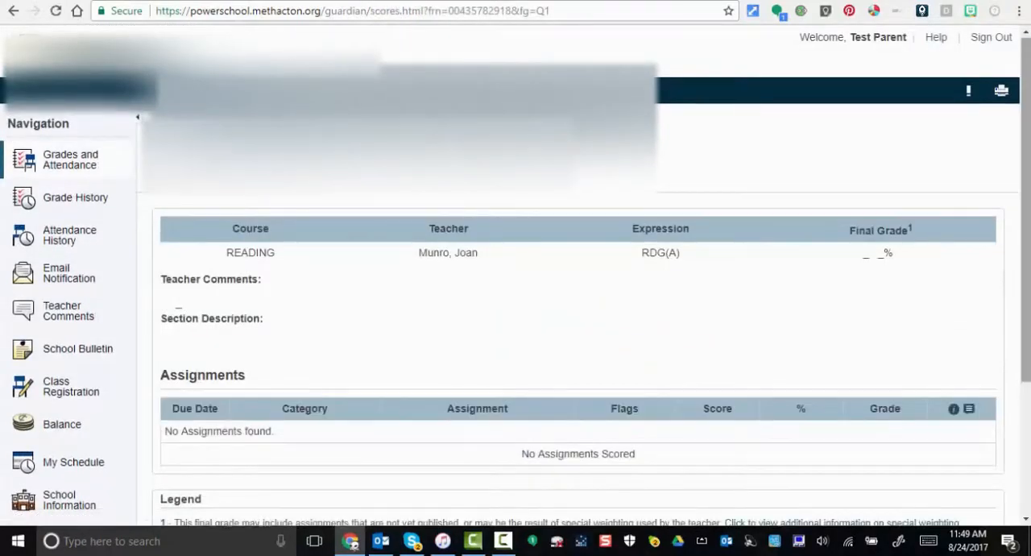
pyautogui.scroll(-3)
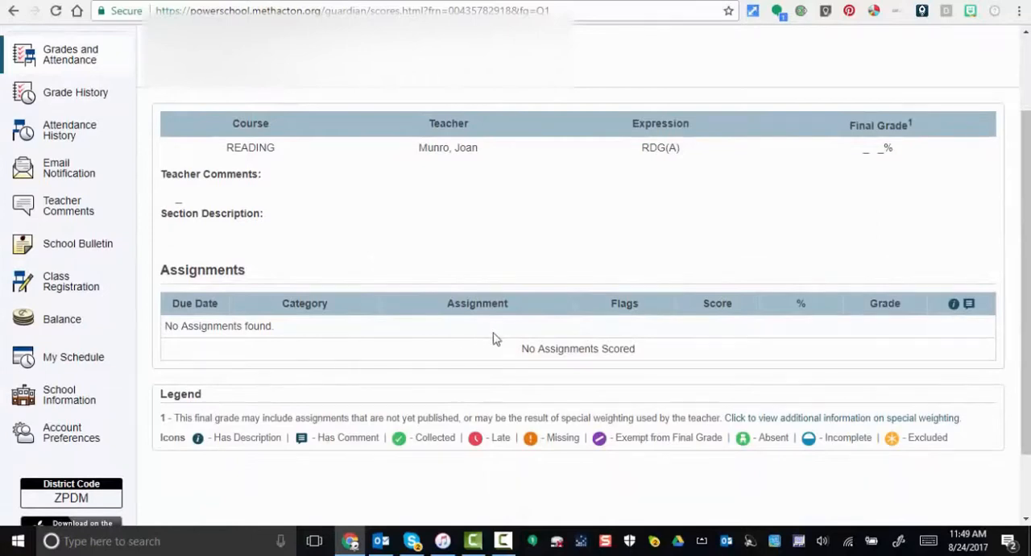
pyautogui.moveTo(199, 453)
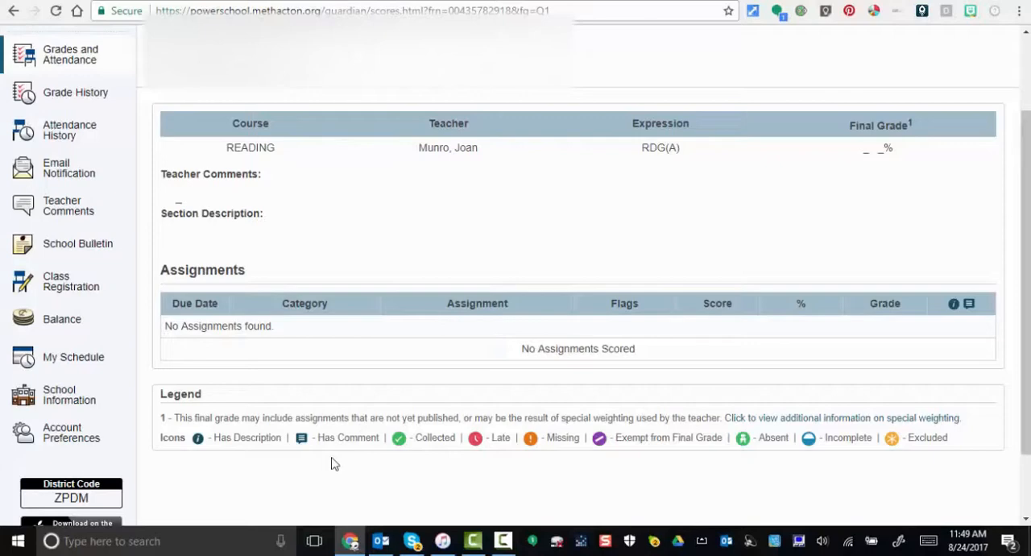
pyautogui.moveTo(632, 467)
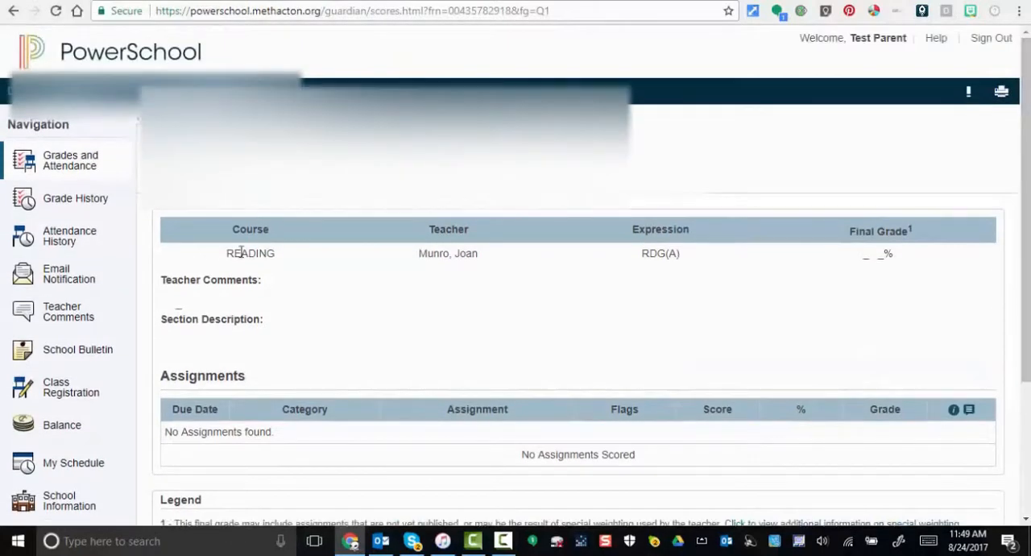
# - Go back to the Grades and Attendance overview, then check Grade History showing no term grades
pyautogui.click(69, 160)
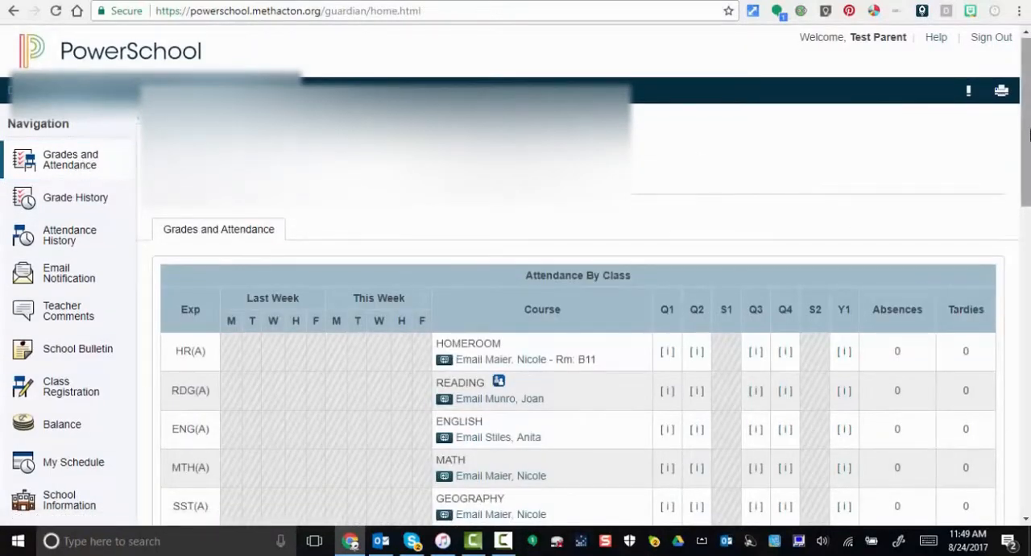
pyautogui.scroll(-3)
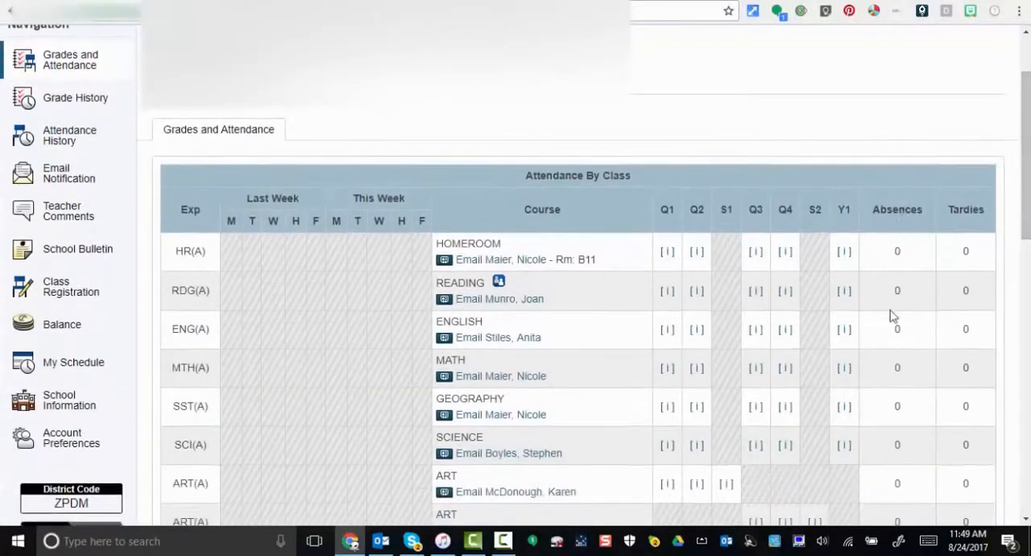
pyautogui.moveTo(886, 344)
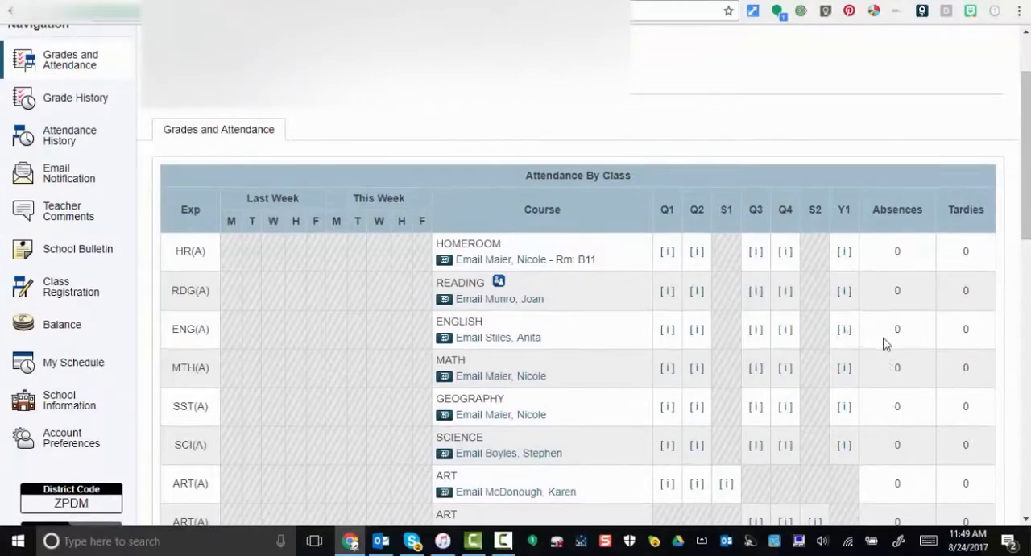
pyautogui.moveTo(956, 252)
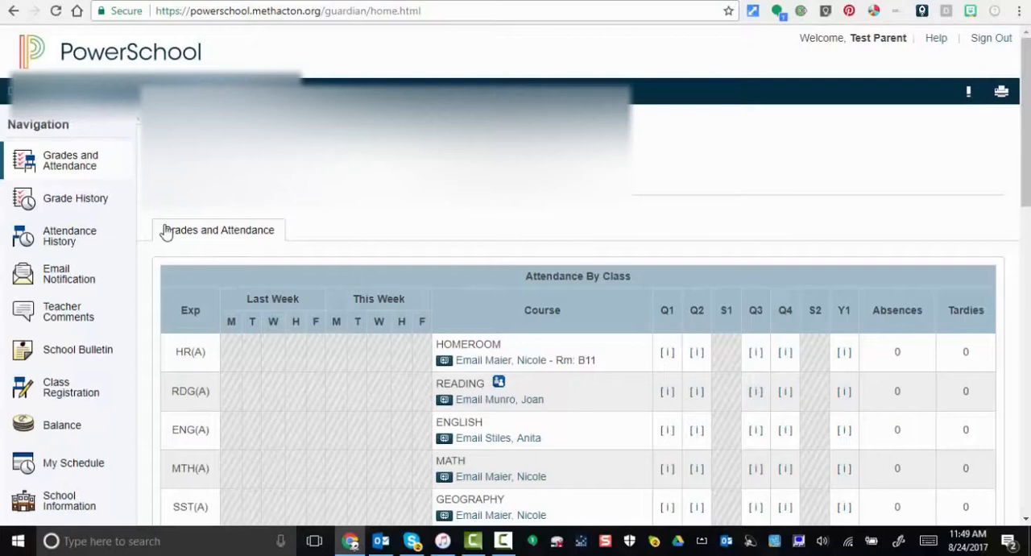
pyautogui.moveTo(75, 198)
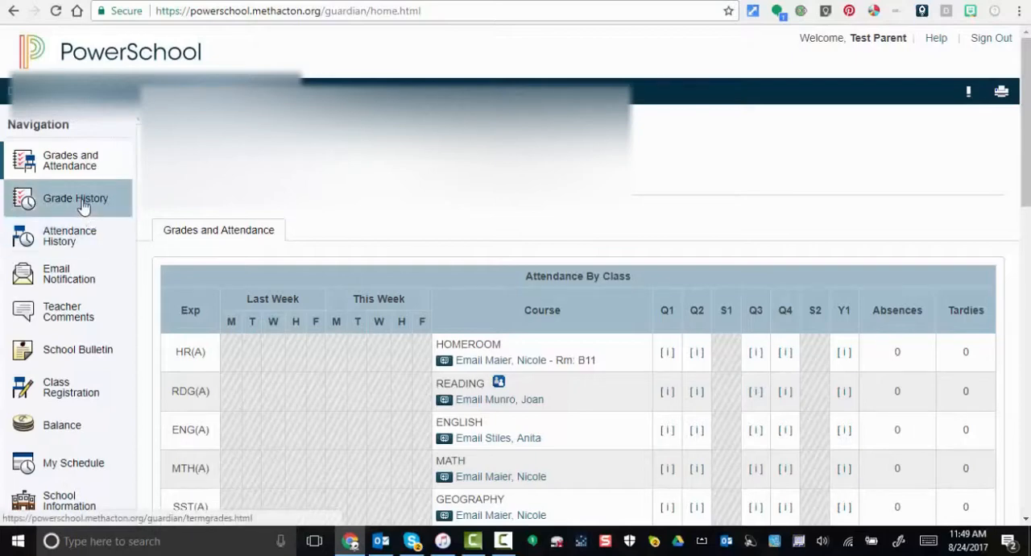
pyautogui.click(75, 197)
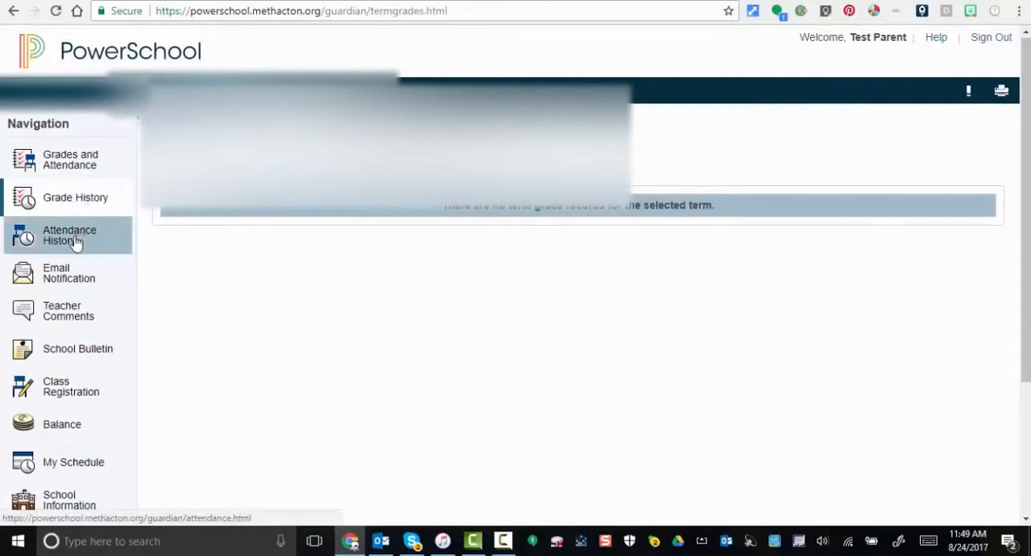
# - View the Attendance History grid of each course's weekly attendance
pyautogui.click(69, 235)
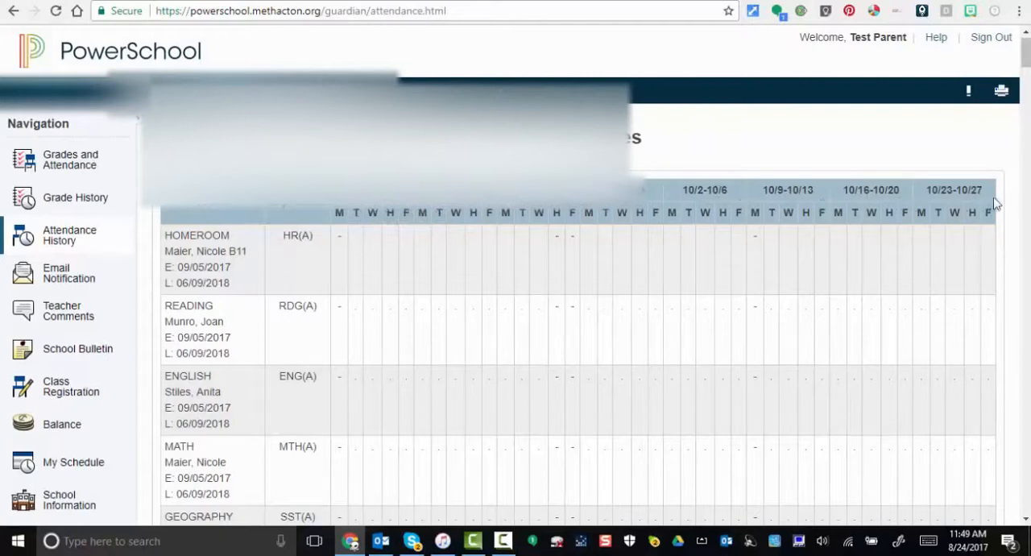
pyautogui.moveTo(427, 277)
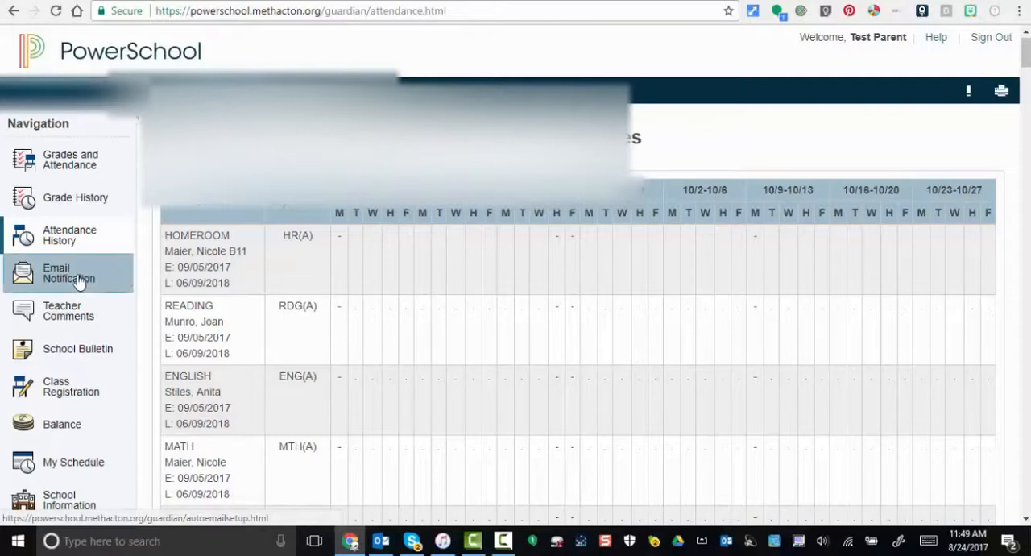
# - Review the Email Notification settings, checking the How Often frequency options without changing Never
pyautogui.click(69, 273)
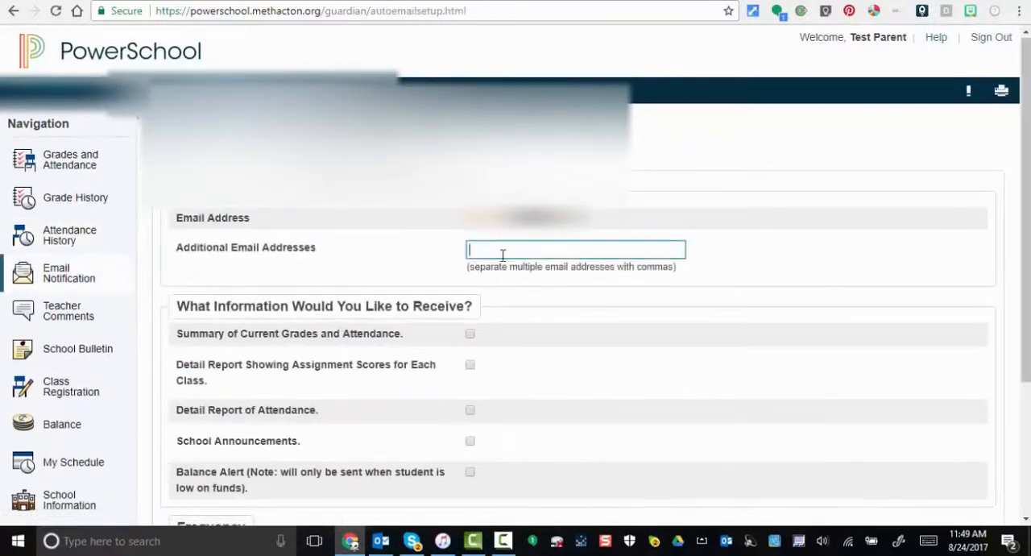
pyautogui.scroll(-3)
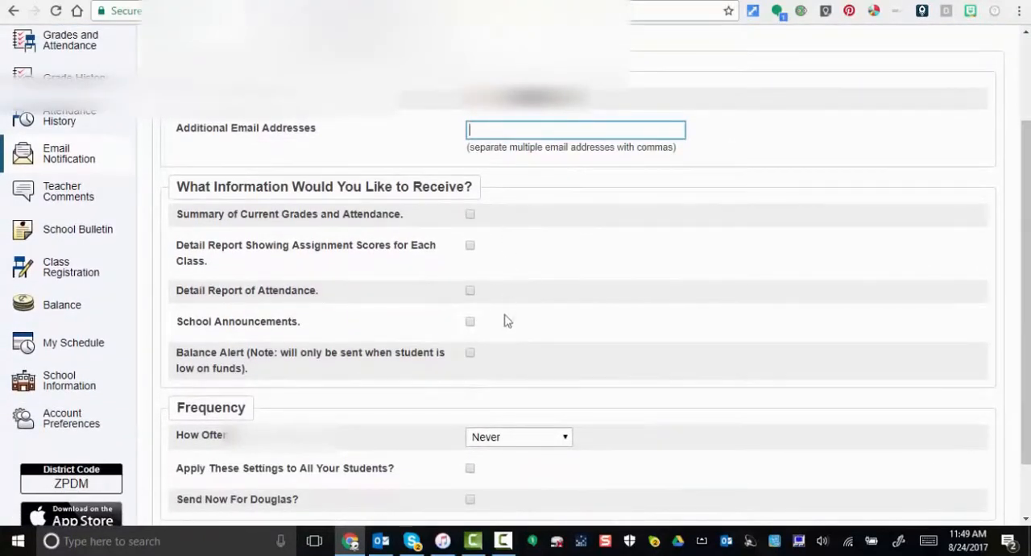
pyautogui.scroll(-3)
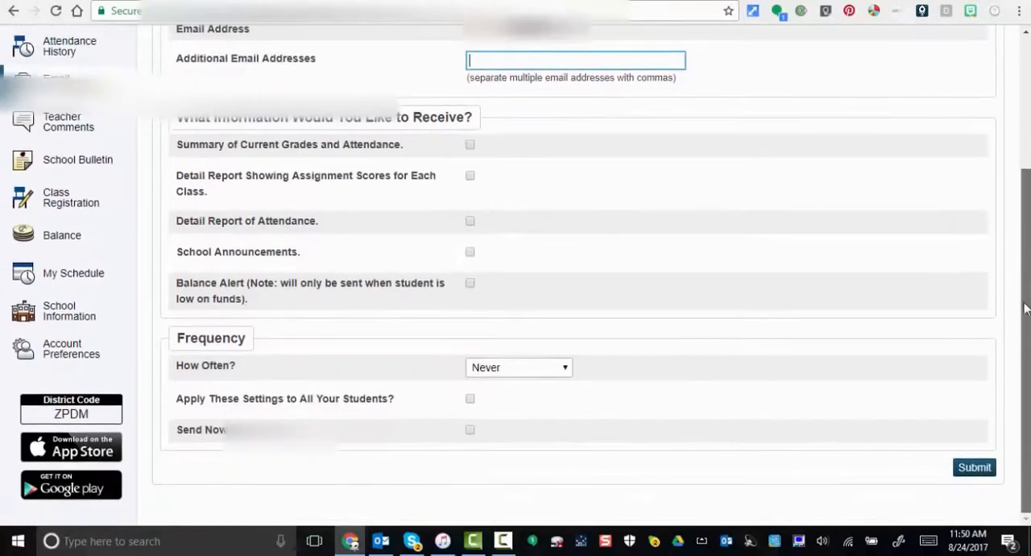
pyautogui.click(518, 367)
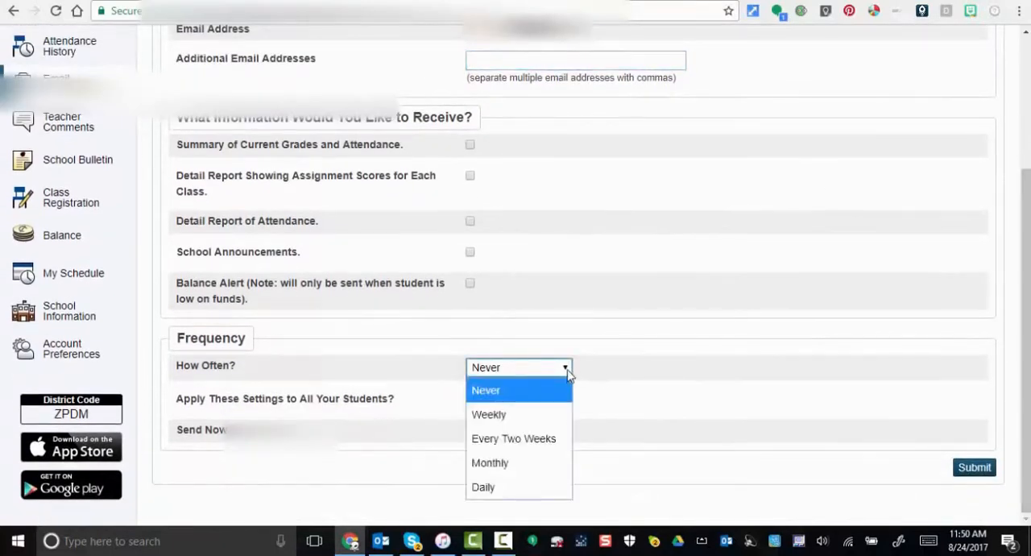
pyautogui.click(486, 390)
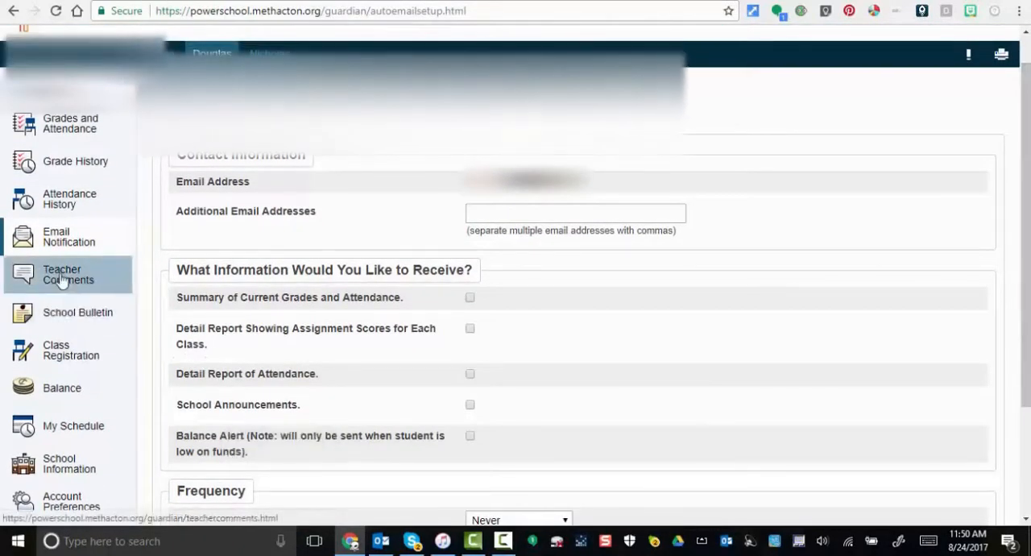
# - View the Teacher Comments table listing each course, teacher email link and empty comments
pyautogui.click(68, 274)
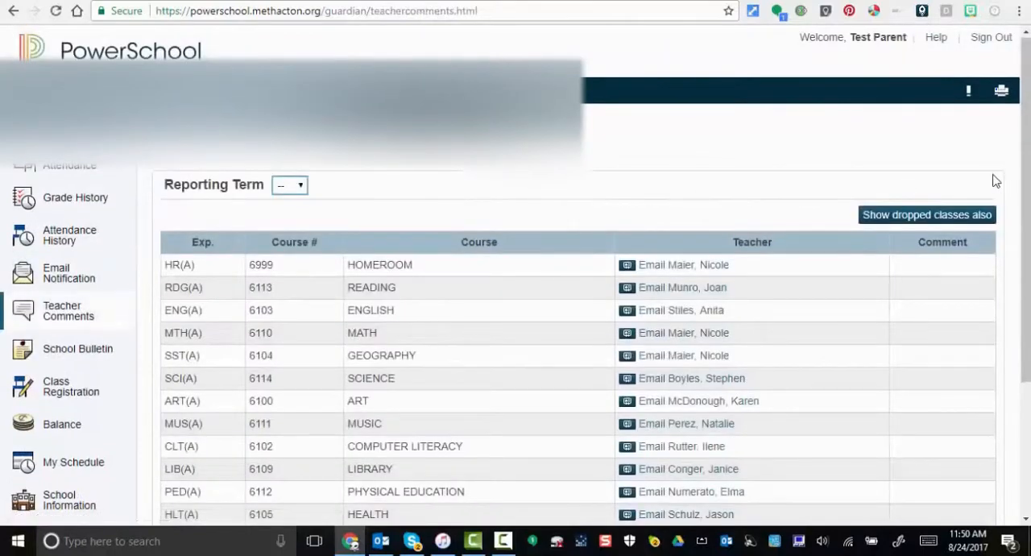
pyautogui.scroll(-3)
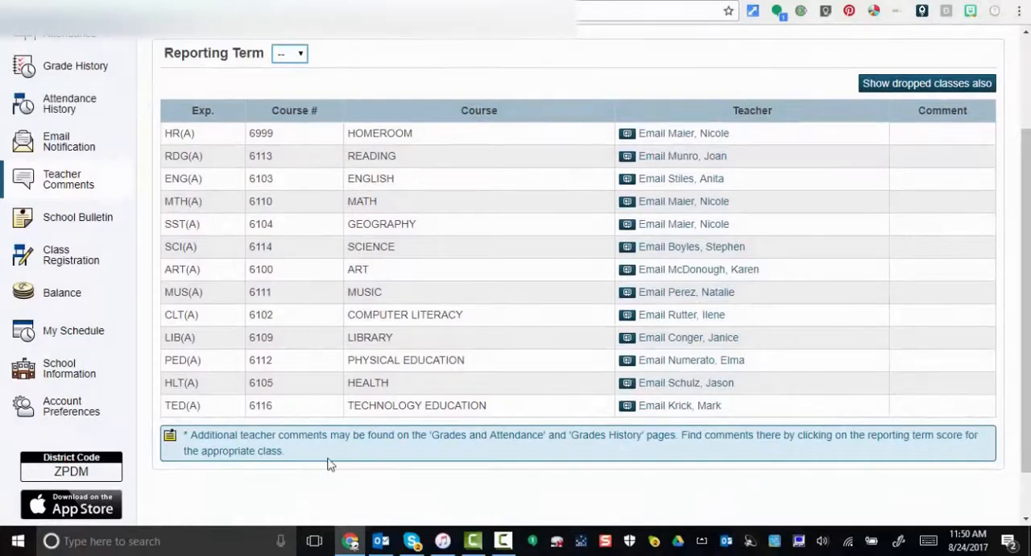
pyautogui.moveTo(595, 463)
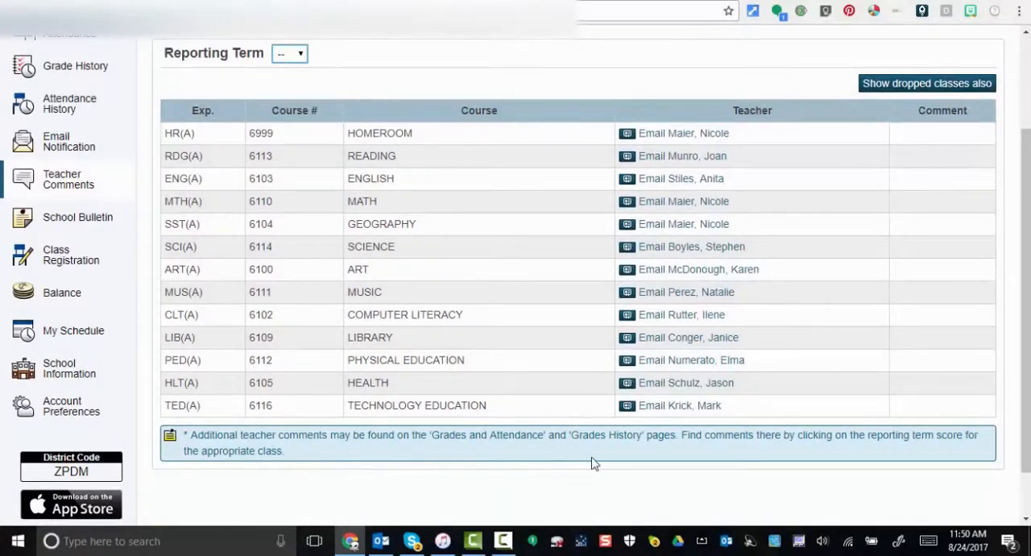
pyautogui.moveTo(781, 452)
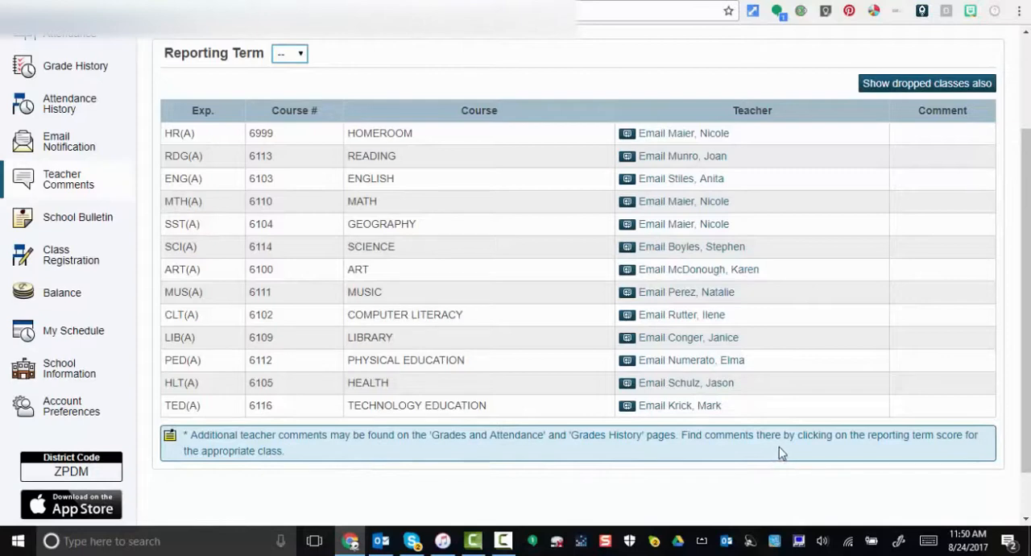
pyautogui.moveTo(877, 459)
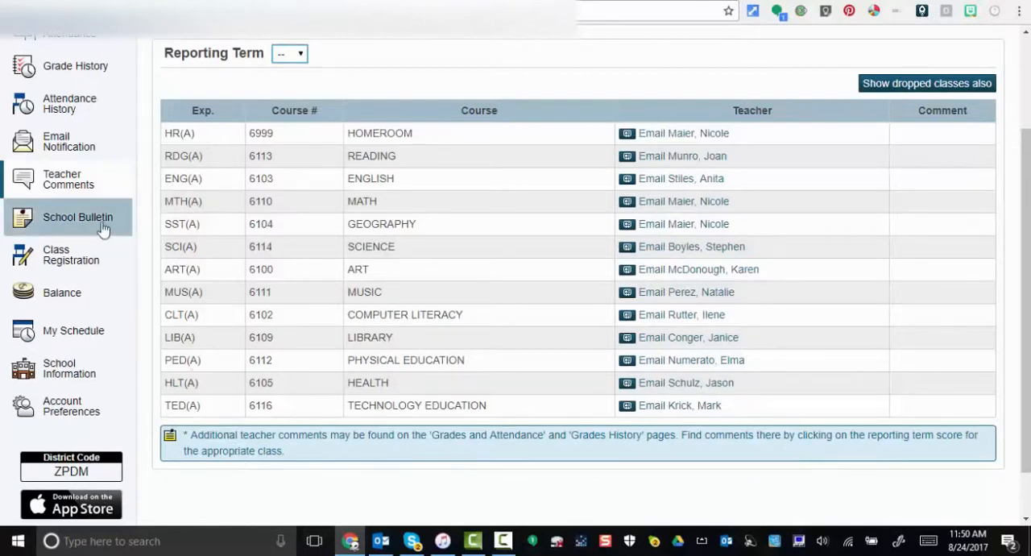
# - Check today's School Bulletin, view My Schedule, then see the School Information contact page
pyautogui.click(78, 217)
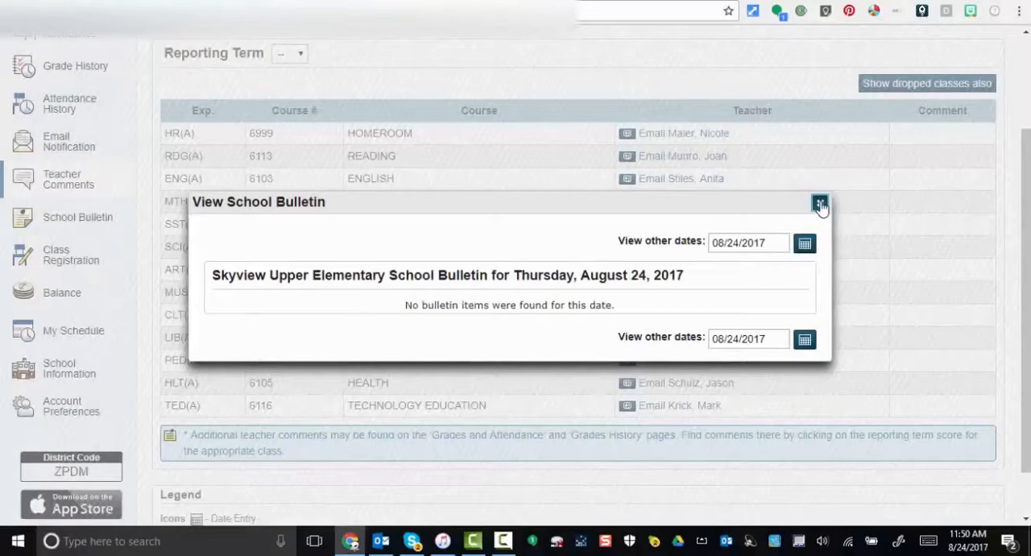
pyautogui.click(819, 201)
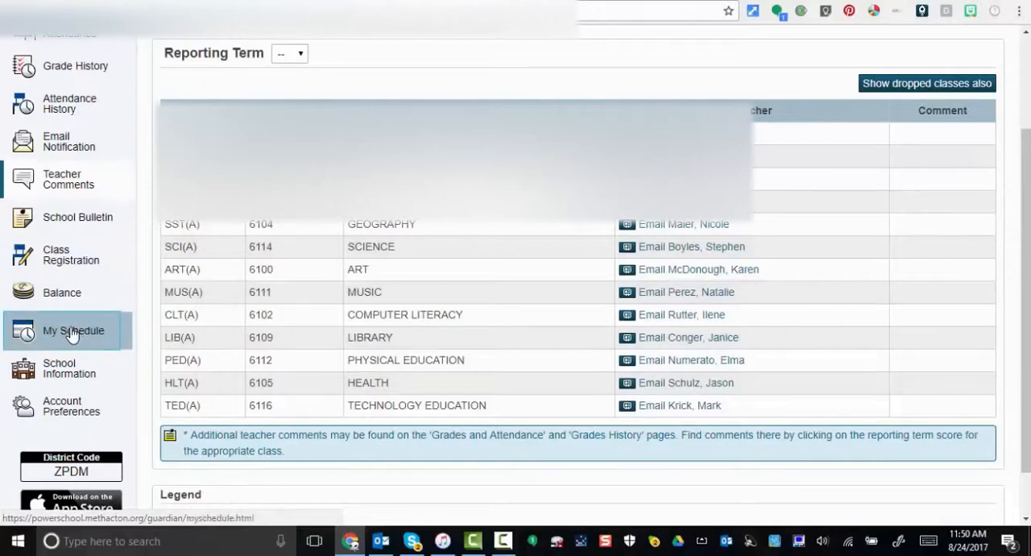
pyautogui.click(72, 330)
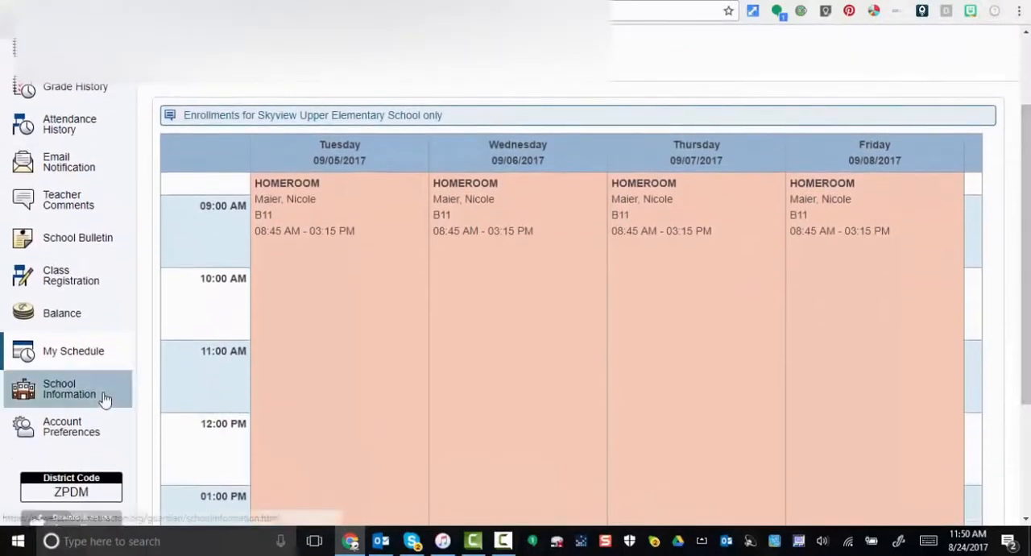
pyautogui.click(69, 388)
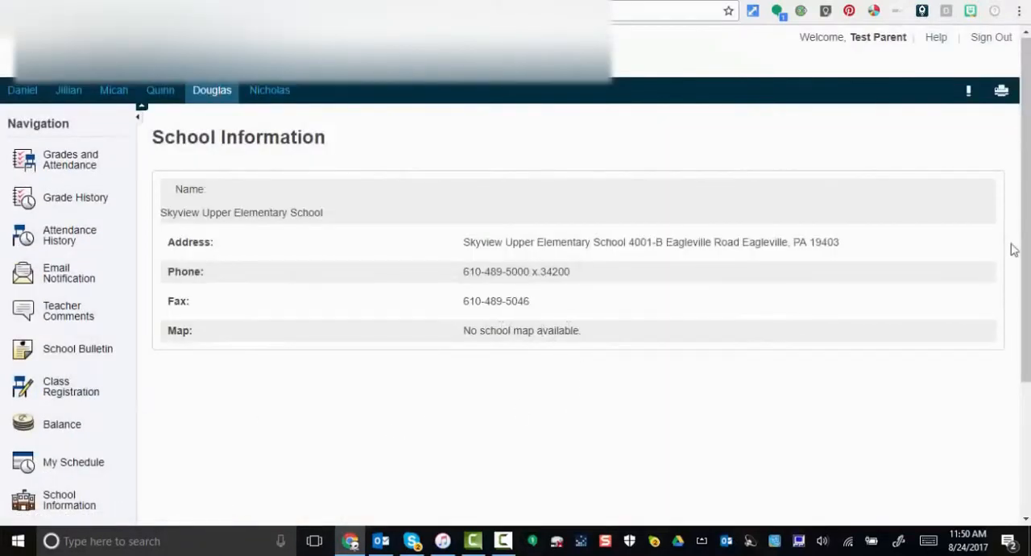
# - Open School Information from the sidebar to view the school's address, phone and fax numbers
pyautogui.scroll(-3)
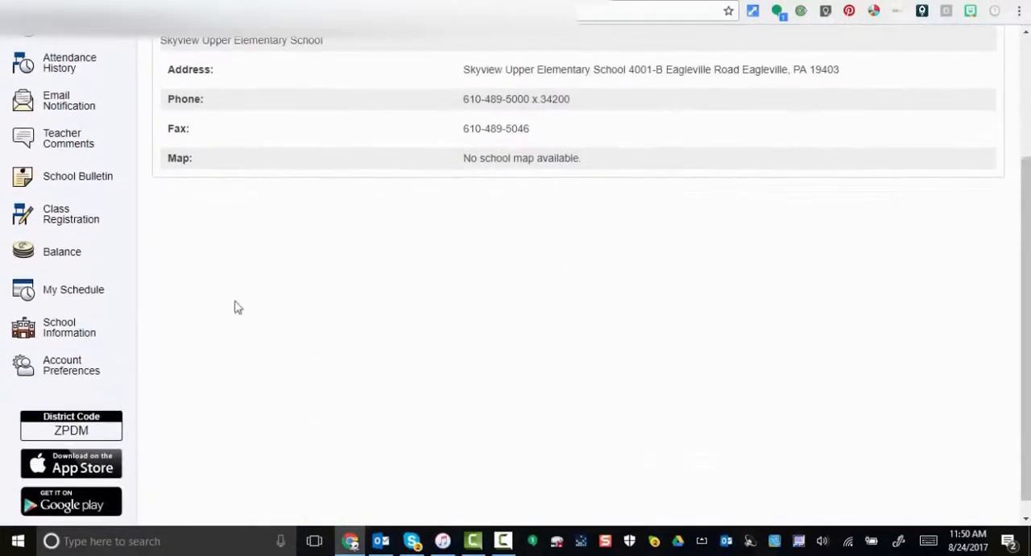
pyautogui.click(68, 364)
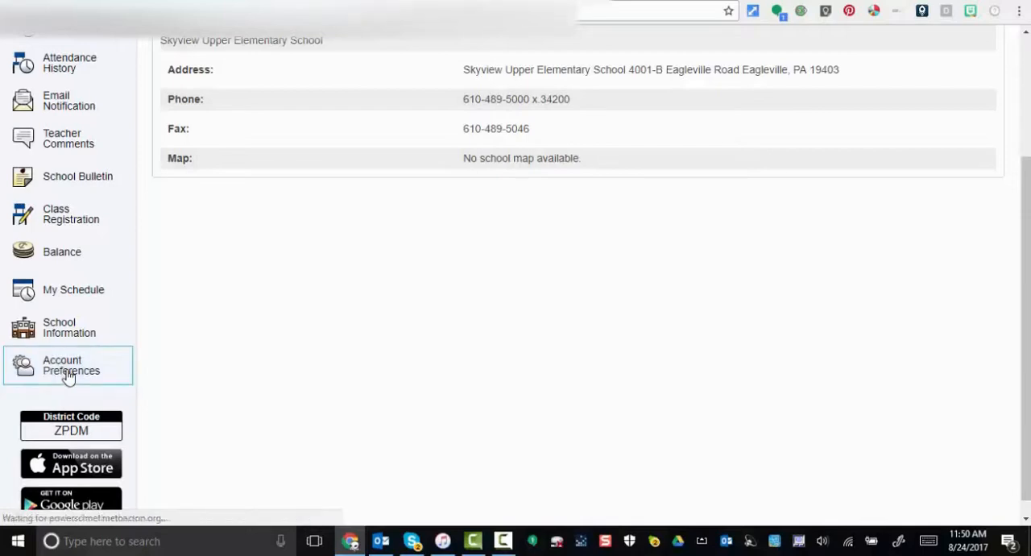
pyautogui.click(70, 365)
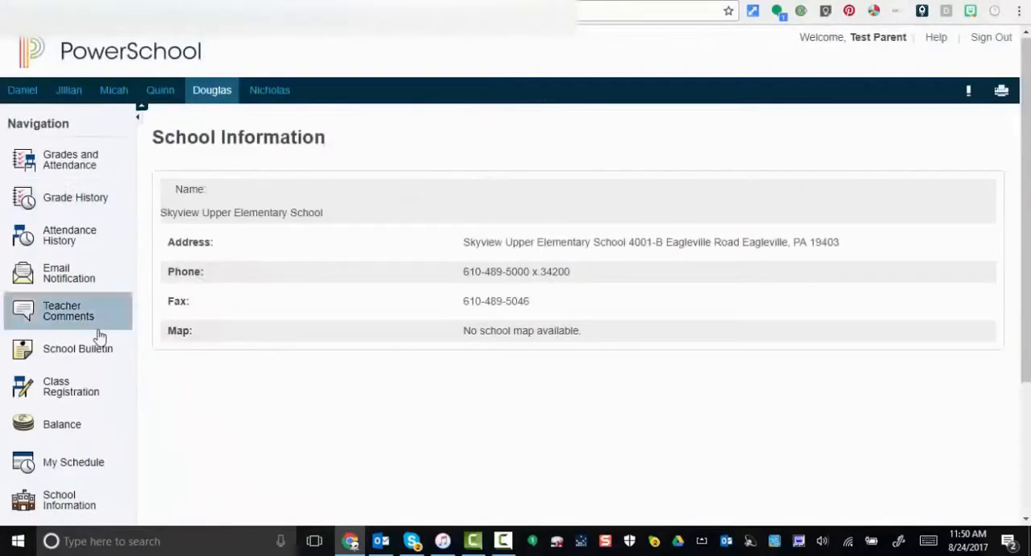
pyautogui.scroll(-3)
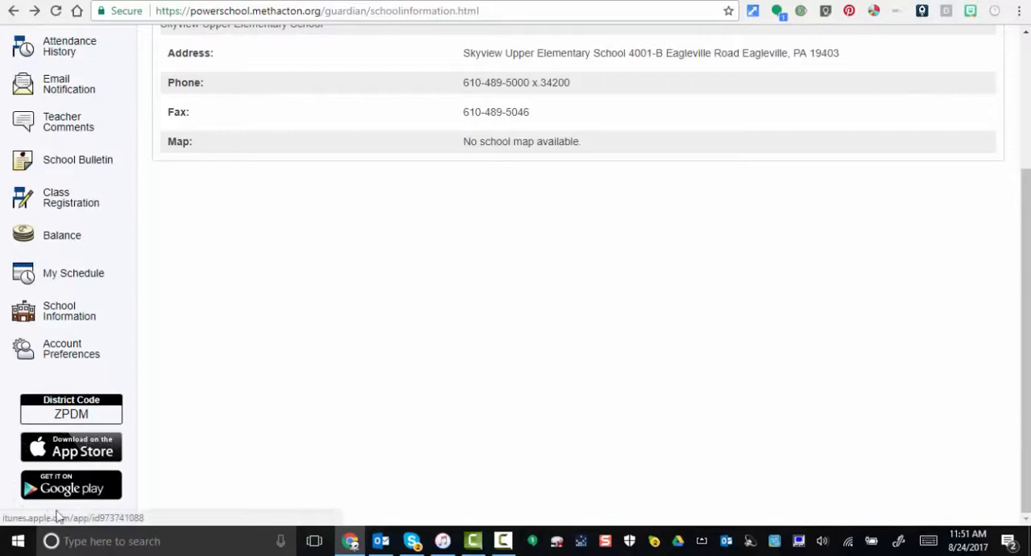
pyautogui.moveTo(62, 429)
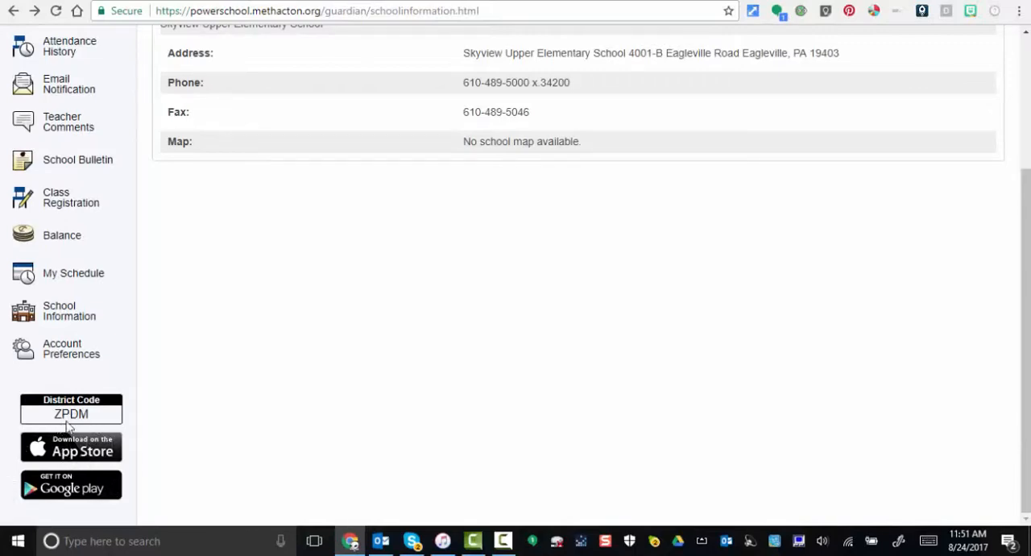
pyautogui.moveTo(185, 417)
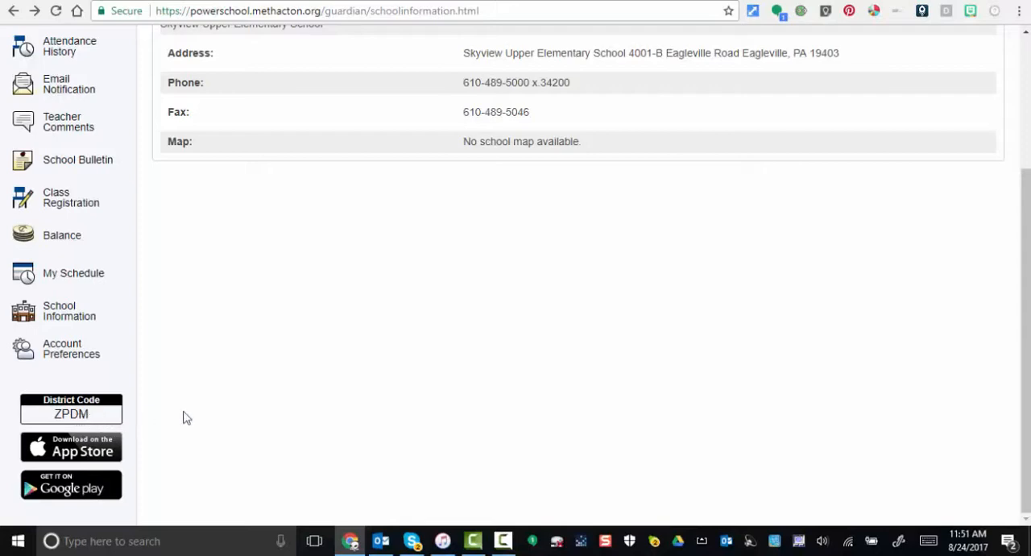
pyautogui.moveTo(235, 422)
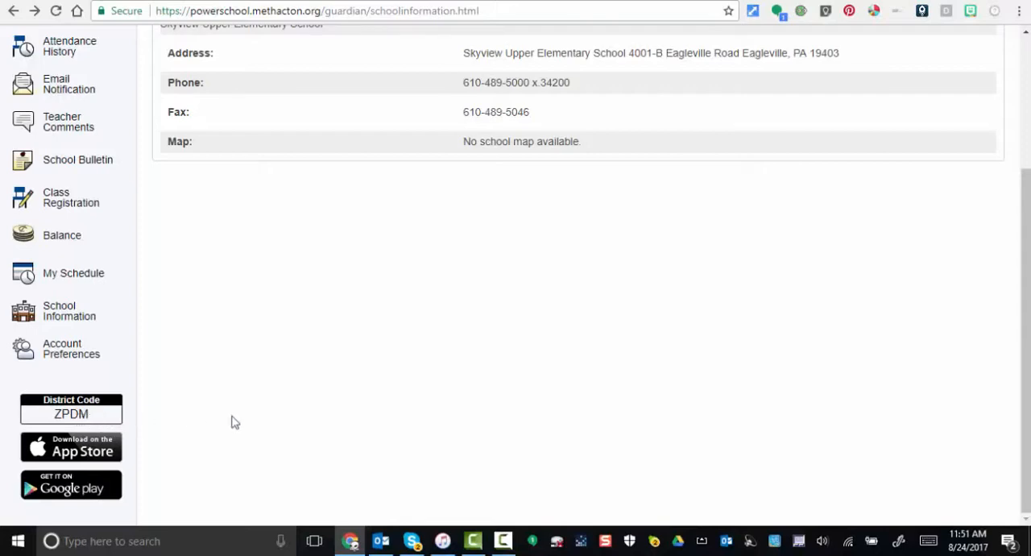